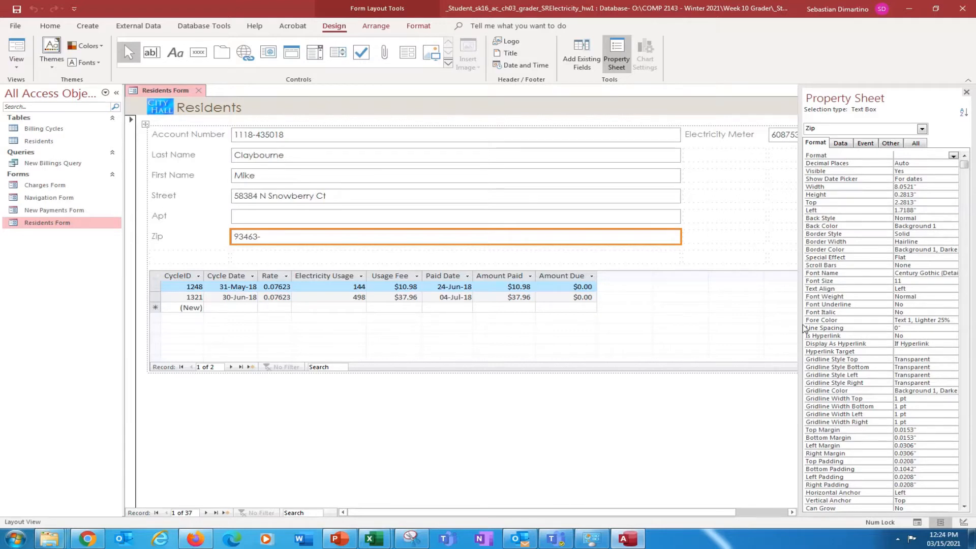
{"action": "mouse_move", "coordinate": [868, 514]}
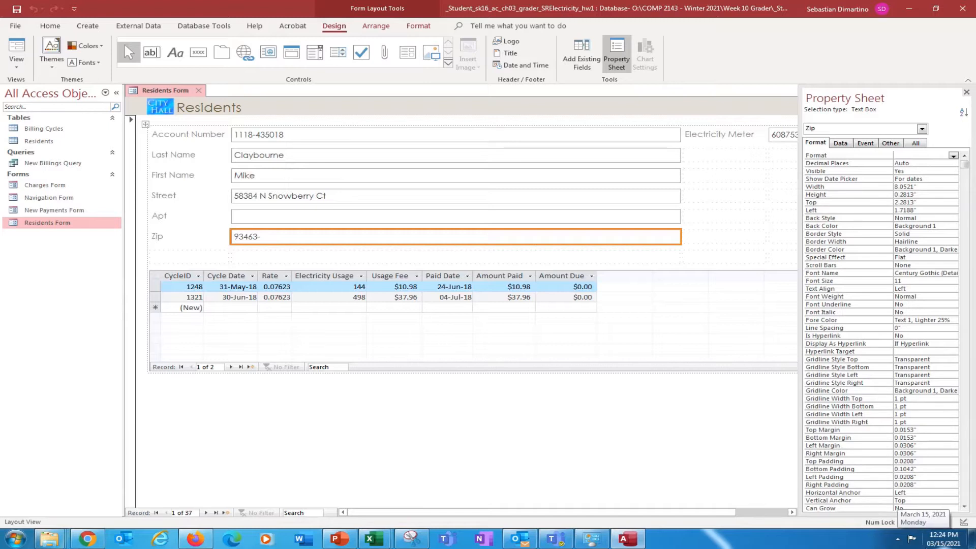
{"action": "mouse_move", "coordinate": [792, 483]}
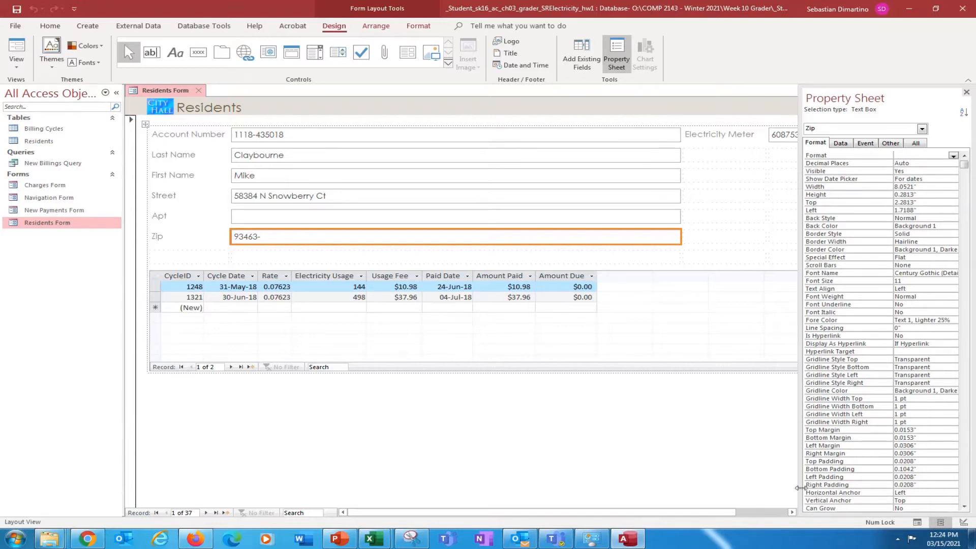
{"action": "mouse_move", "coordinate": [768, 489]}
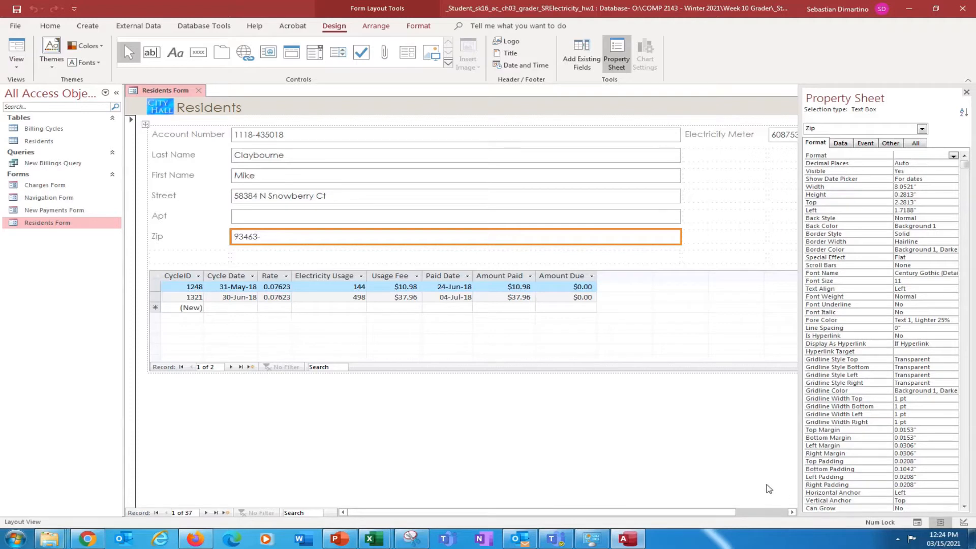
{"action": "mouse_move", "coordinate": [740, 446]}
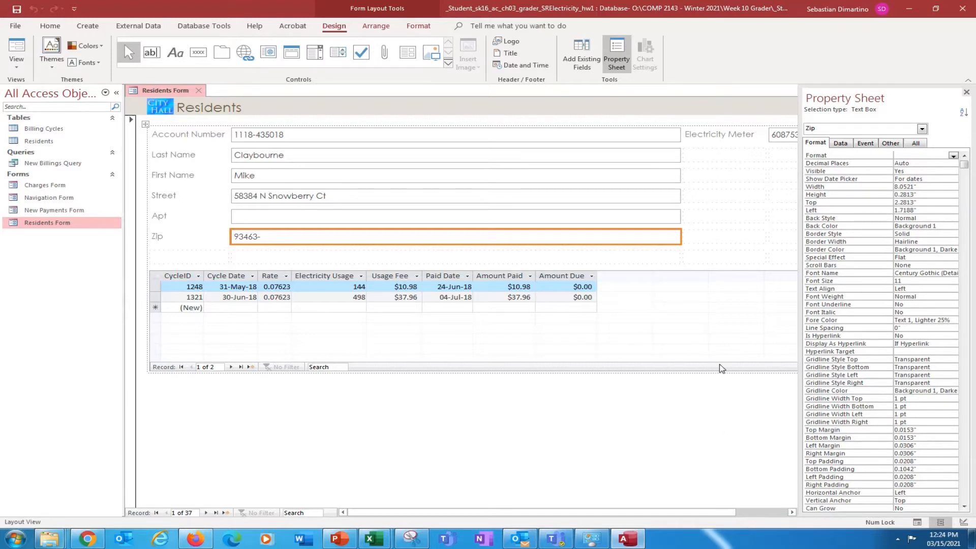
{"action": "mouse_move", "coordinate": [879, 181]}
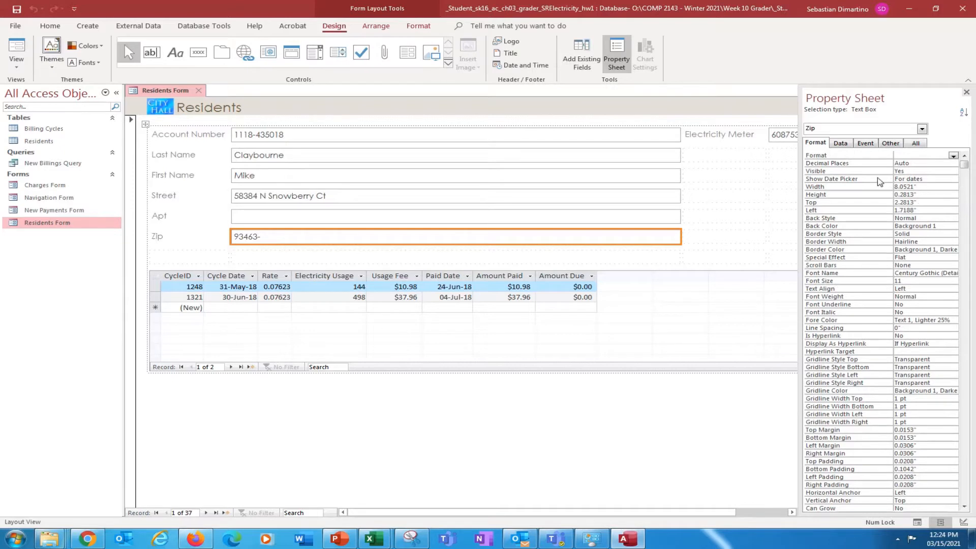
{"action": "mouse_move", "coordinate": [594, 215]}
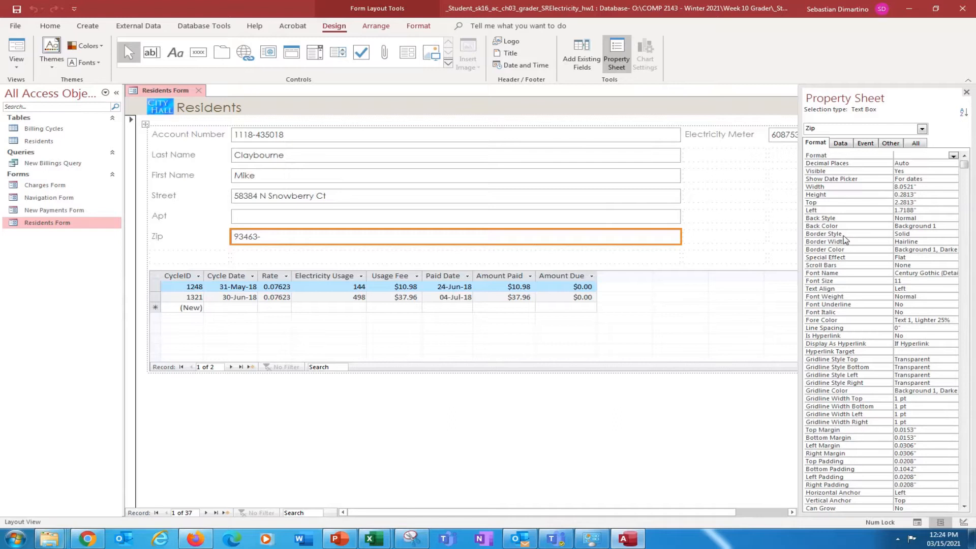
{"action": "mouse_move", "coordinate": [882, 213]}
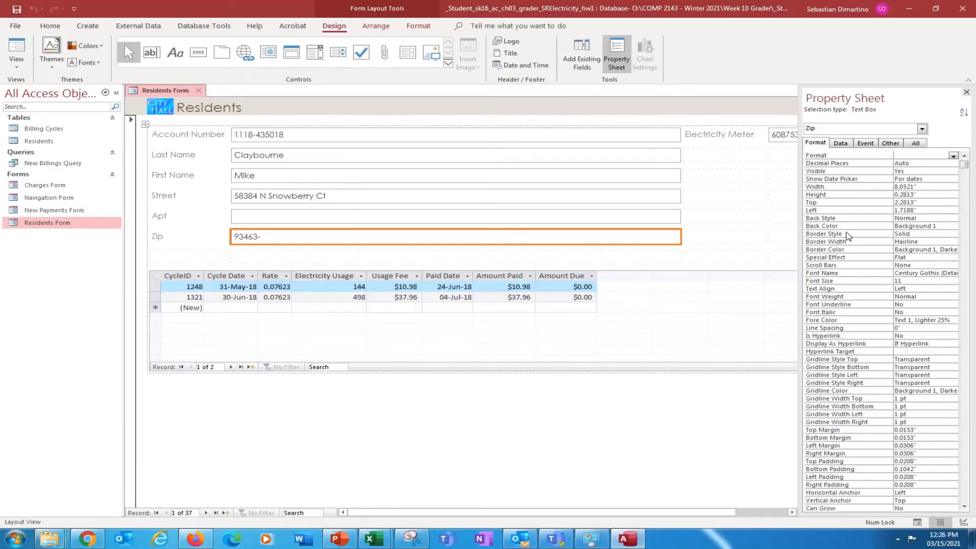
{"action": "mouse_move", "coordinate": [831, 358]}
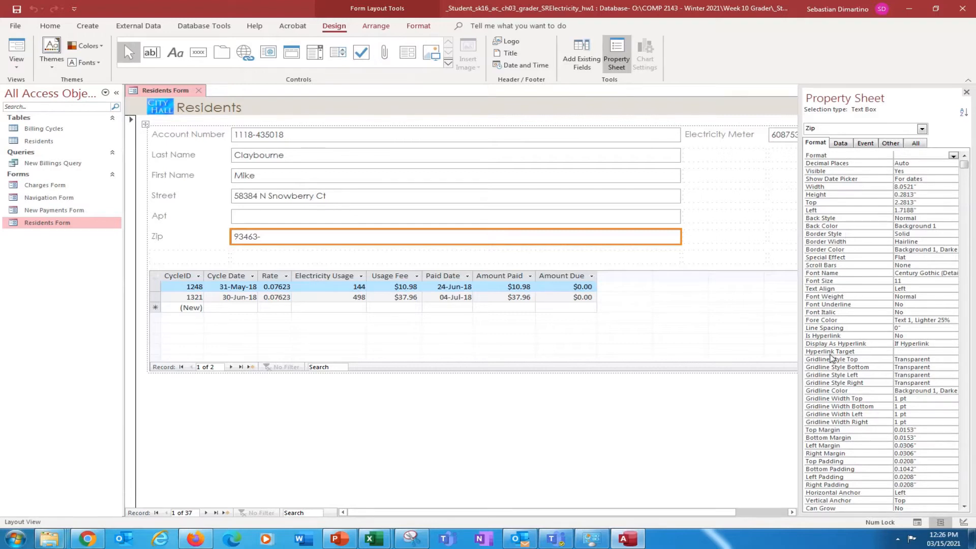
{"action": "mouse_move", "coordinate": [673, 325]}
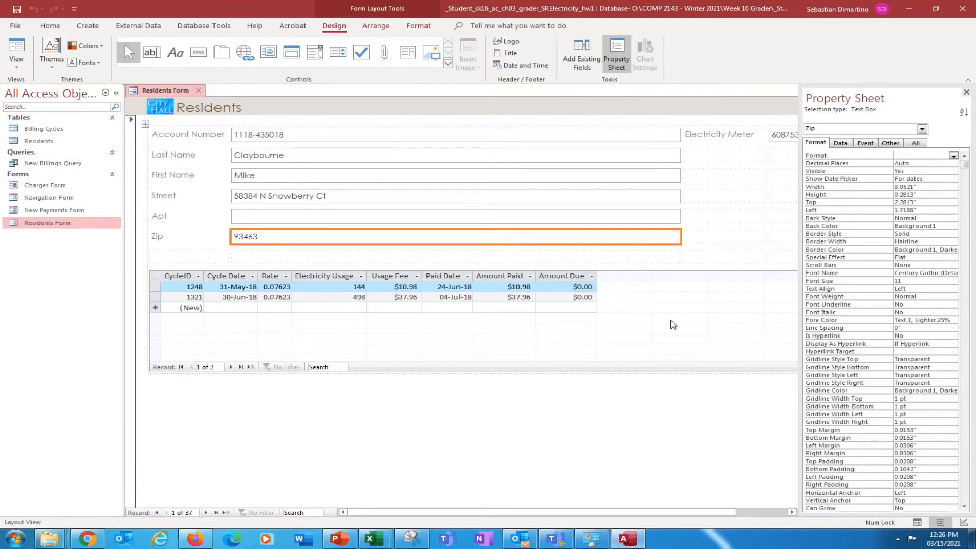
{"action": "mouse_move", "coordinate": [163, 240]}
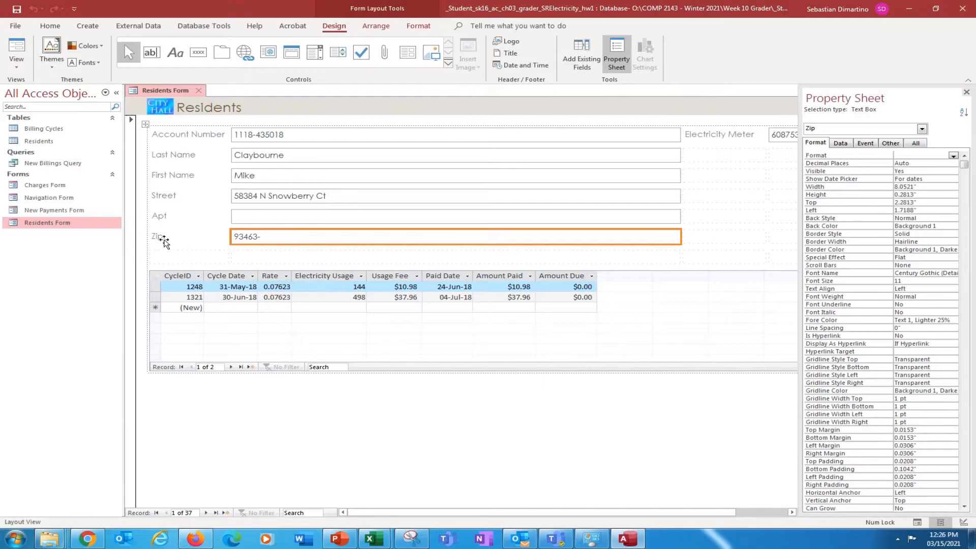
{"action": "mouse_move", "coordinate": [173, 250]}
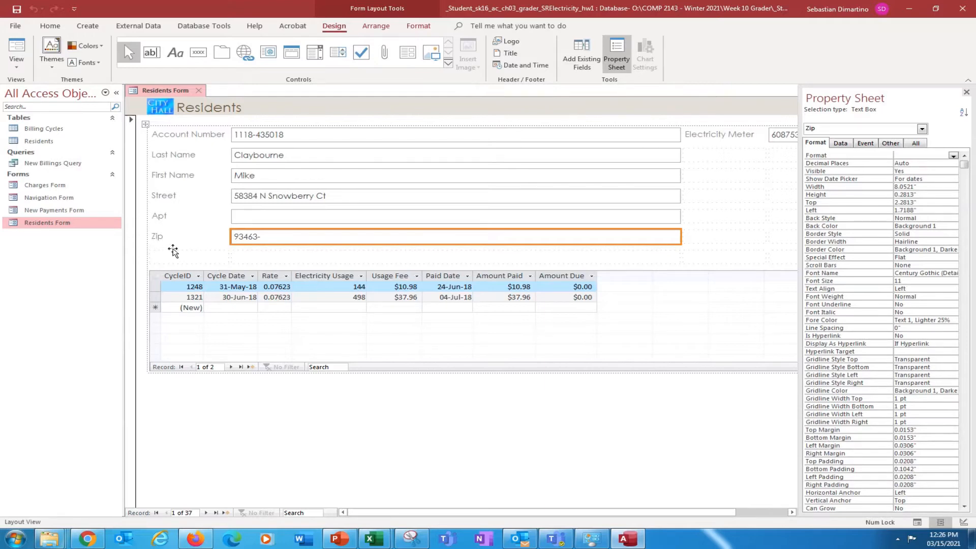
{"action": "mouse_move", "coordinate": [387, 289]}
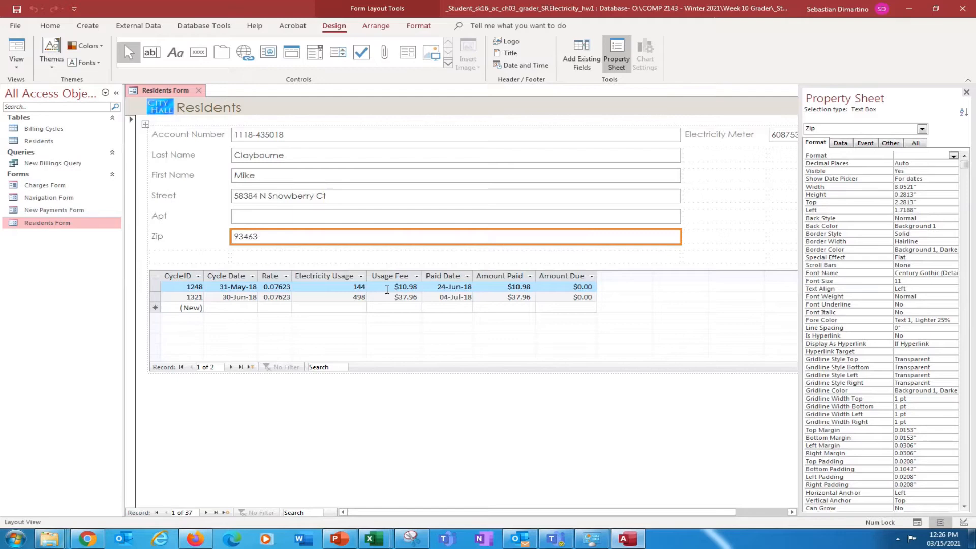
{"action": "mouse_move", "coordinate": [426, 261]}
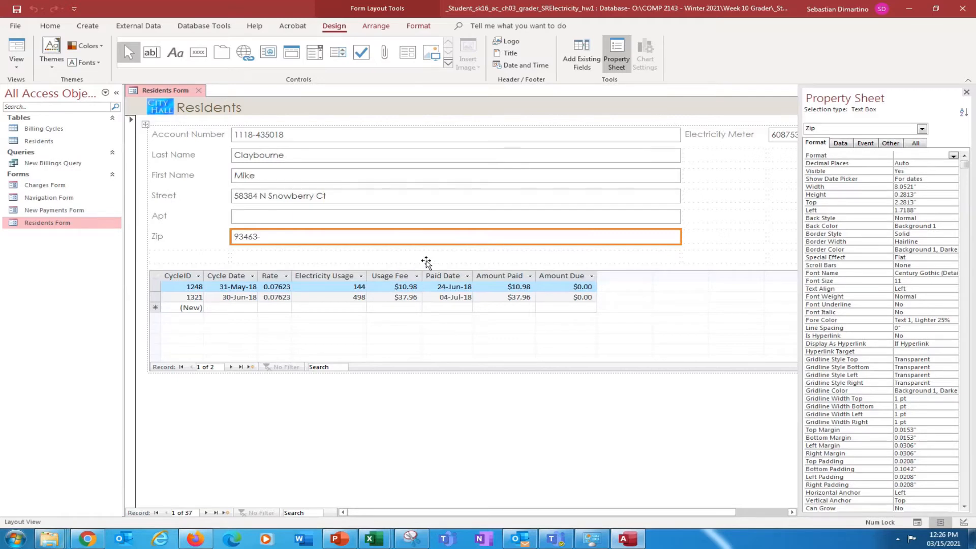
{"action": "mouse_move", "coordinate": [167, 244]}
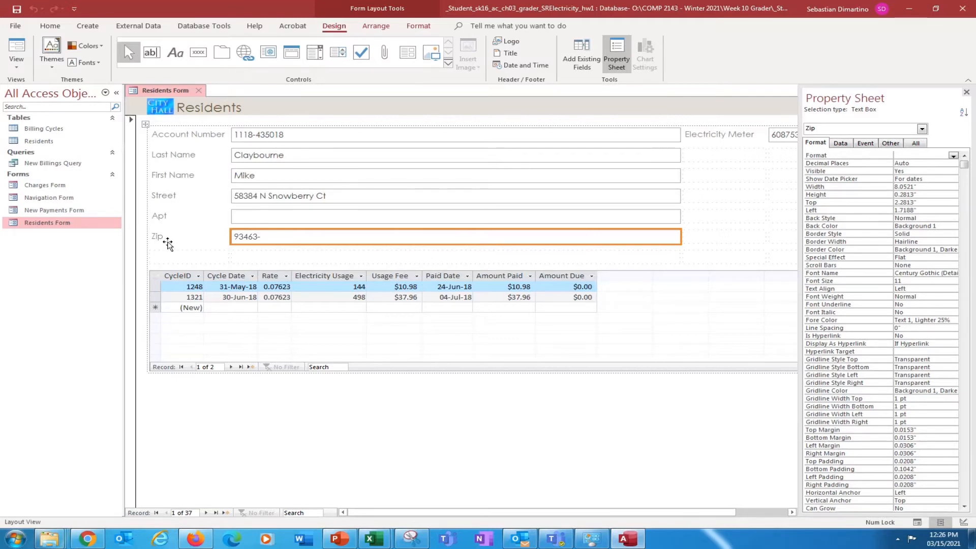
{"action": "mouse_move", "coordinate": [218, 262]}
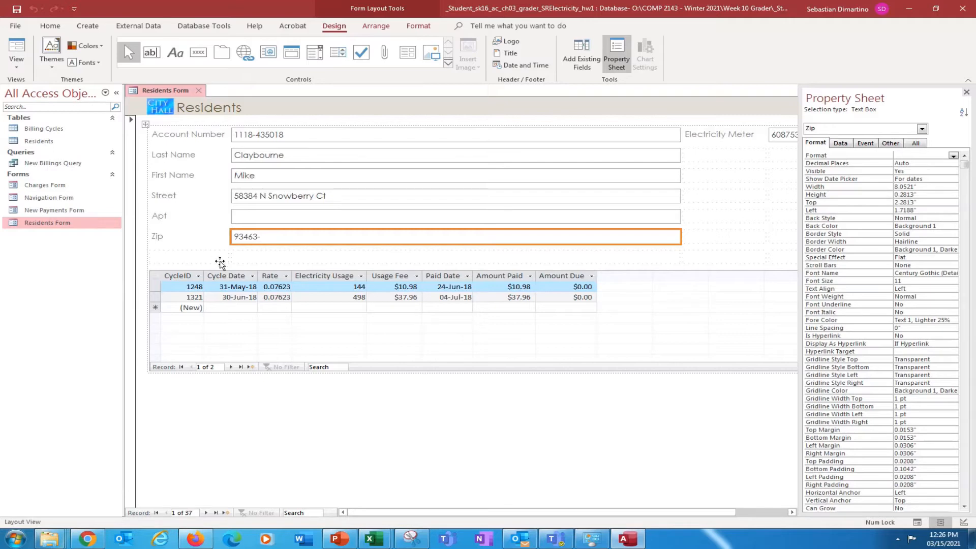
{"action": "mouse_move", "coordinate": [28, 34]}
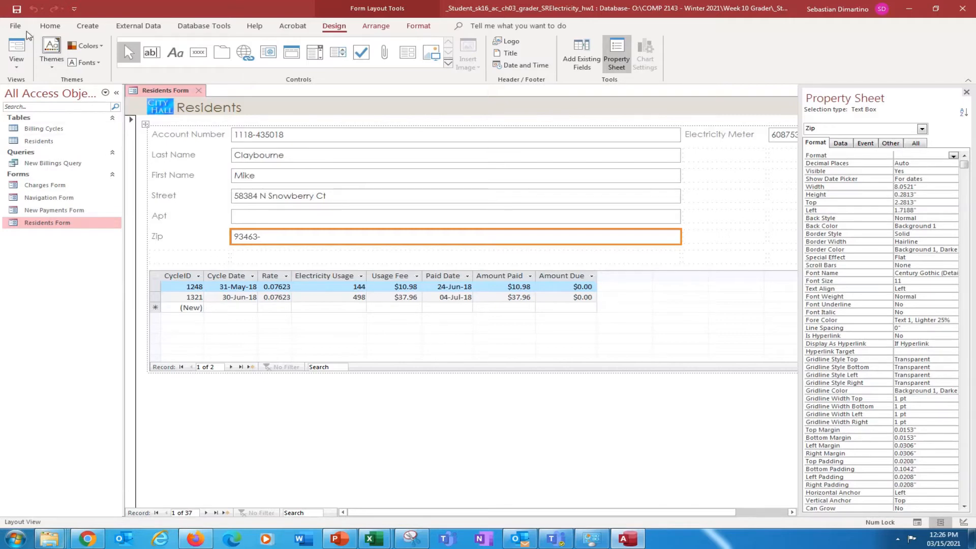
{"action": "mouse_move", "coordinate": [32, 18]}
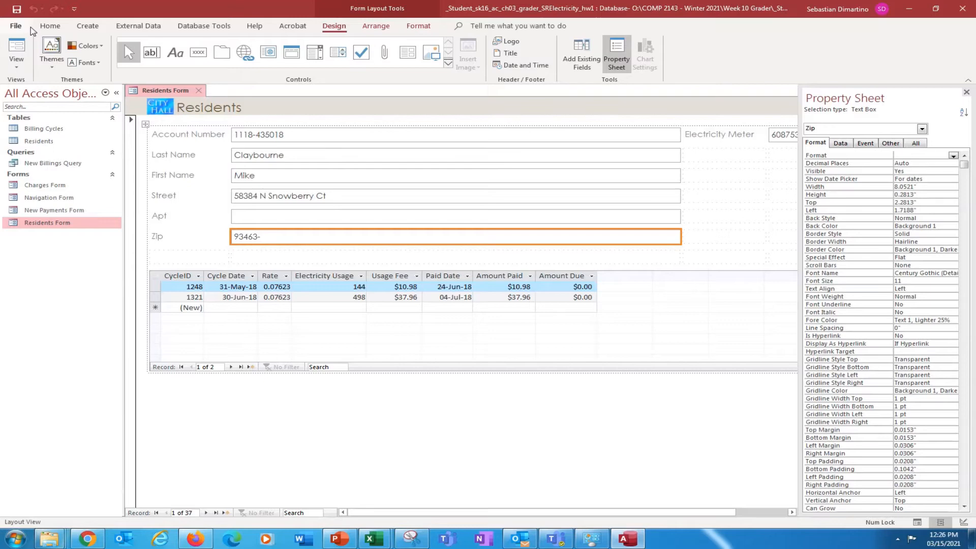
{"action": "mouse_move", "coordinate": [213, 330]}
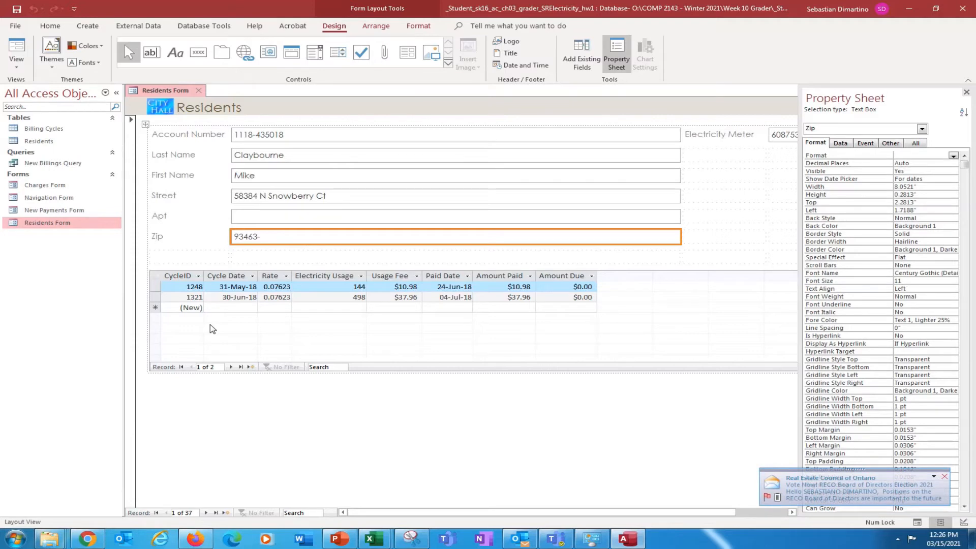
{"action": "mouse_move", "coordinate": [207, 423]}
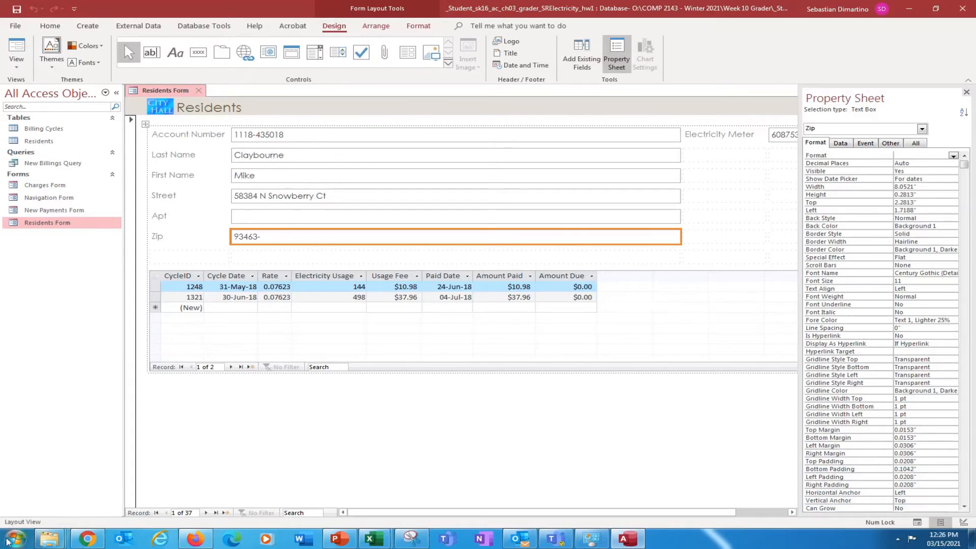
{"action": "mouse_move", "coordinate": [10, 536]}
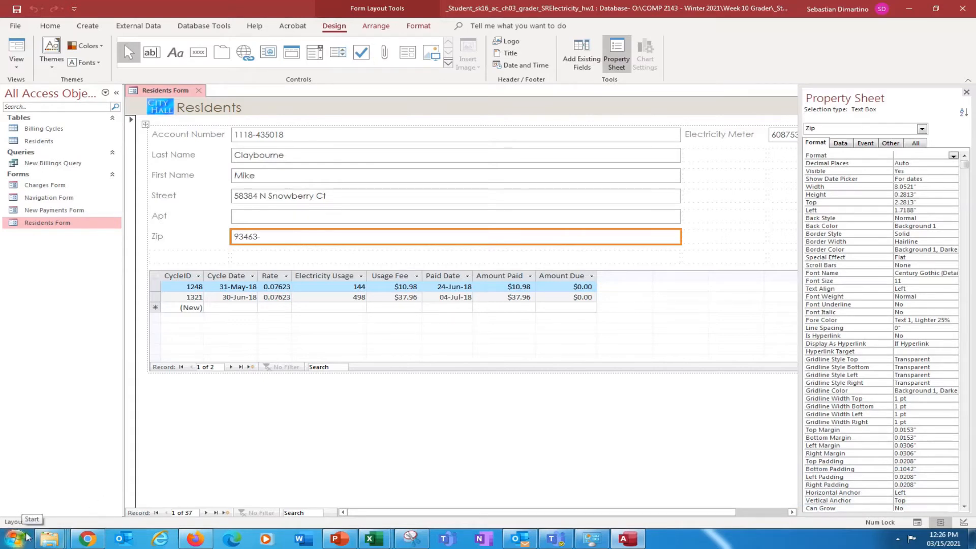
{"action": "mouse_move", "coordinate": [78, 513]}
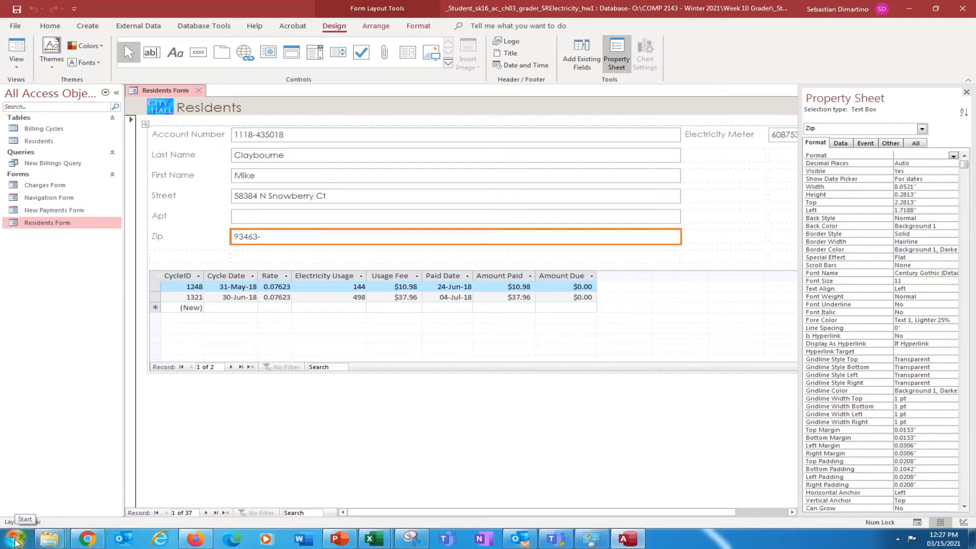
Step: Search the Start menu for 'Region' to find the Region and Language setting
{"action": "left_click", "coordinate": [18, 537]}
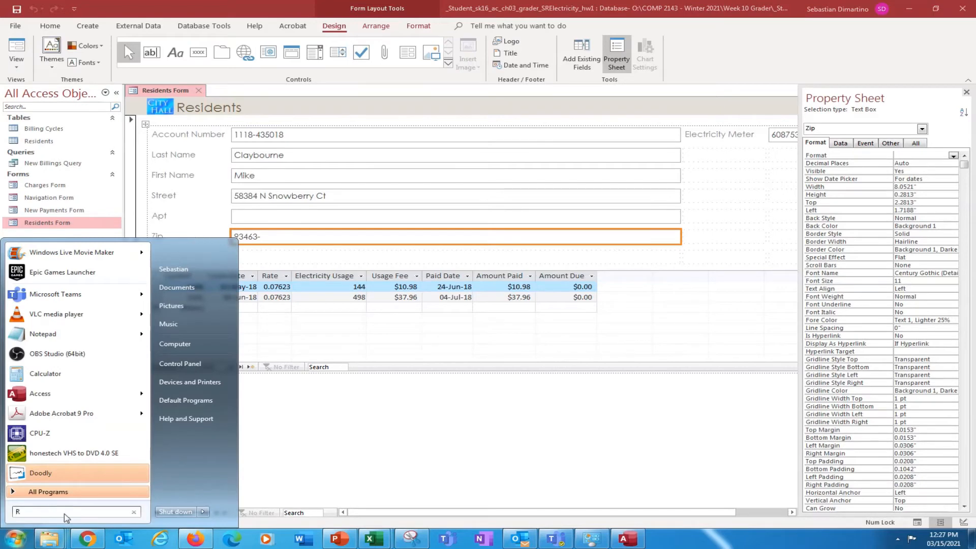
{"action": "type", "text": "egion"}
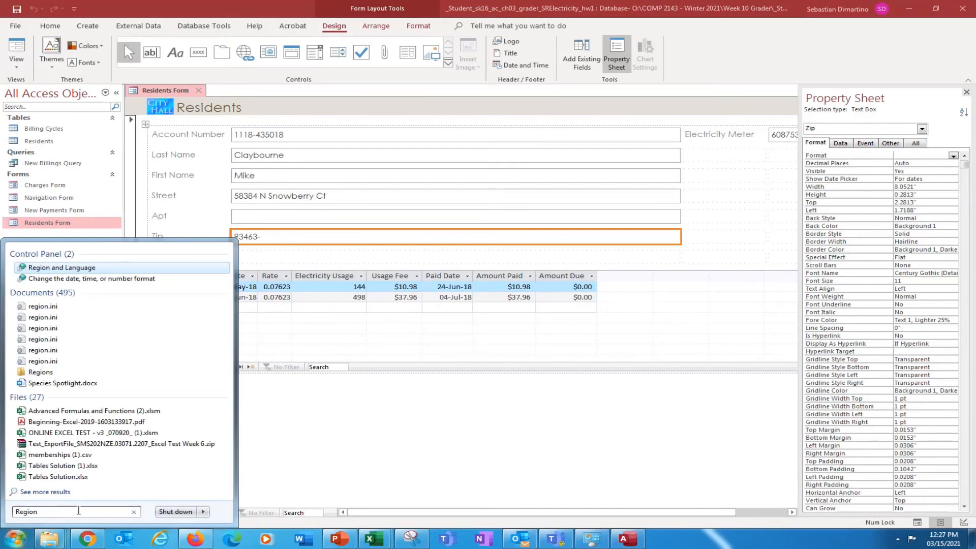
{"action": "mouse_move", "coordinate": [156, 350]}
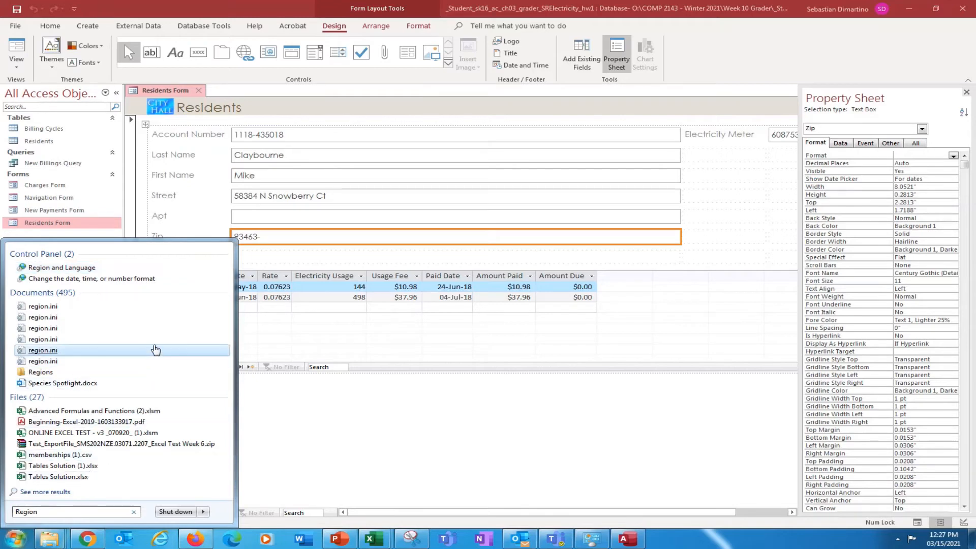
{"action": "mouse_move", "coordinate": [40, 265]}
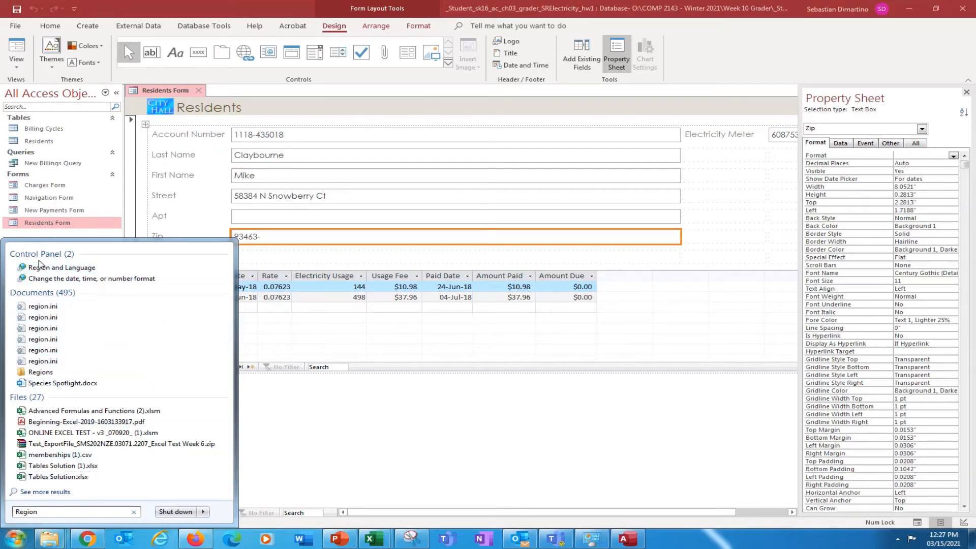
{"action": "mouse_move", "coordinate": [126, 286]}
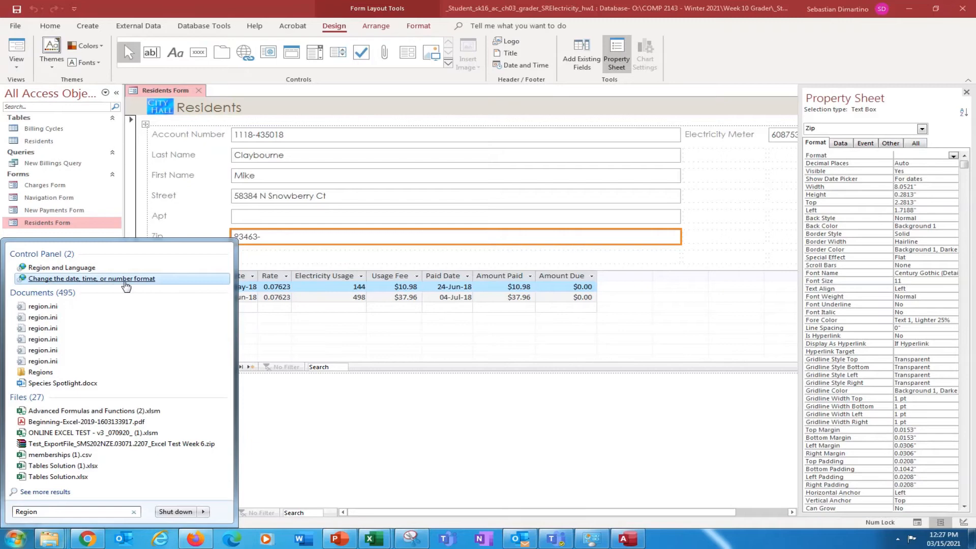
{"action": "mouse_move", "coordinate": [79, 279]}
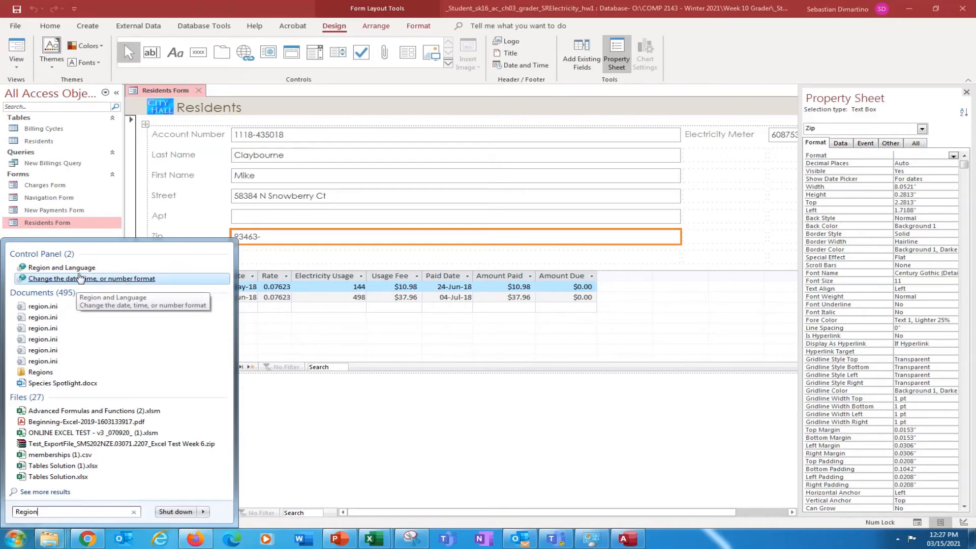
Step: Bring up Region and Language showing English (United States) formats with MM/dd/yyyy short dates
{"action": "left_click", "coordinate": [92, 279]}
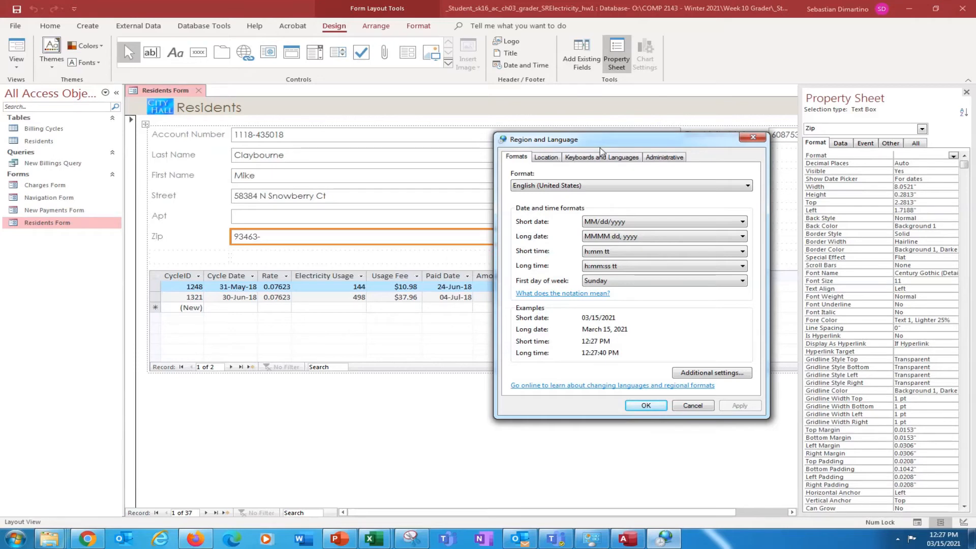
{"action": "mouse_move", "coordinate": [583, 148]}
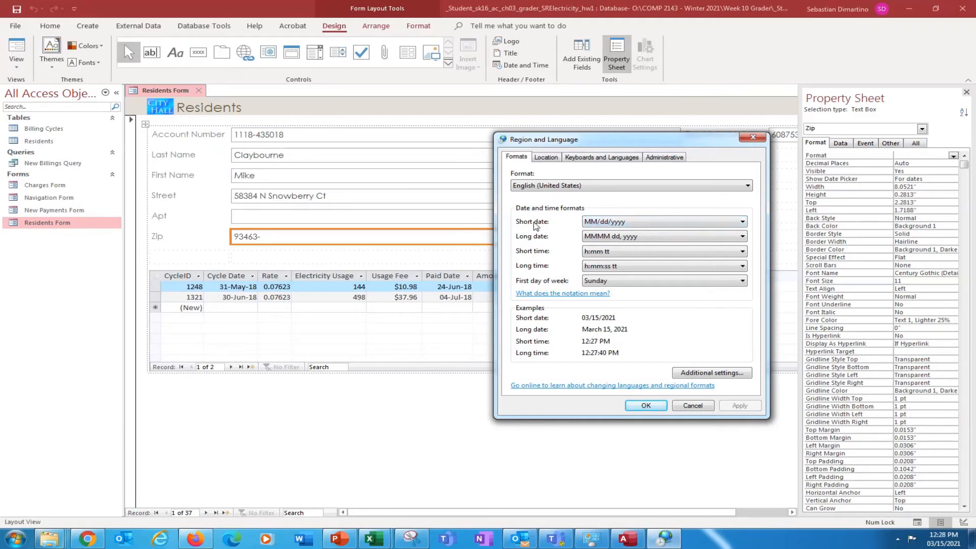
{"action": "mouse_move", "coordinate": [580, 326]}
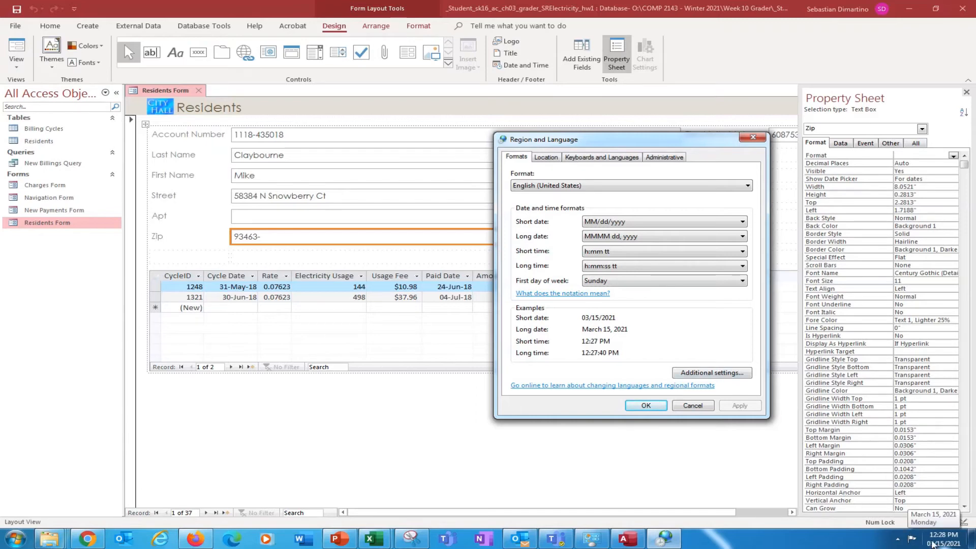
{"action": "mouse_move", "coordinate": [552, 185]}
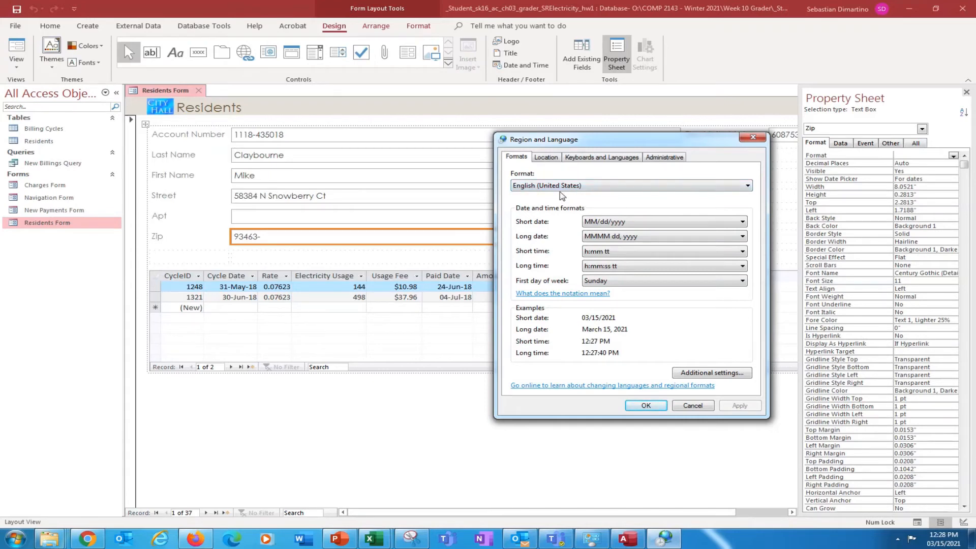
{"action": "mouse_move", "coordinate": [546, 162]}
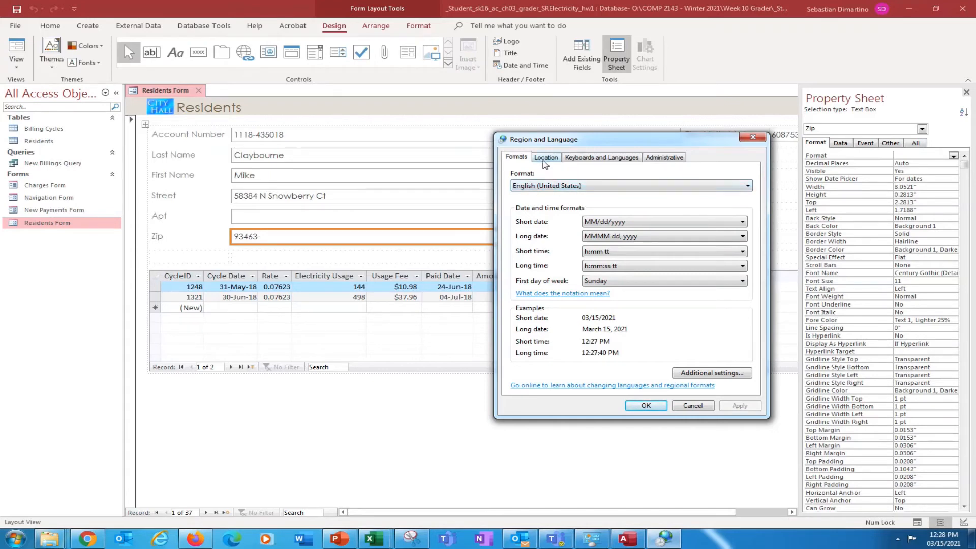
Step: Check the Location is United States, then view the Keyboards and Languages settings
{"action": "left_click", "coordinate": [546, 157]}
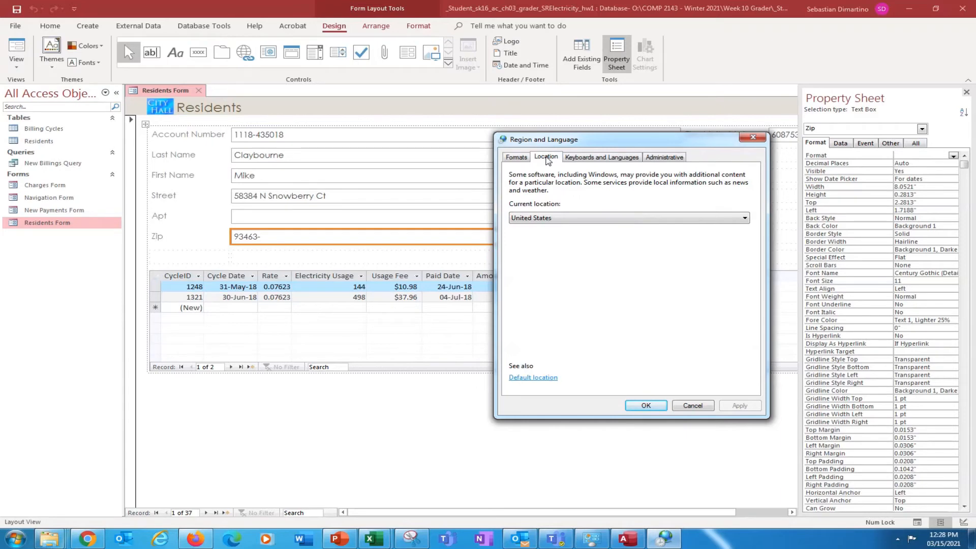
{"action": "mouse_move", "coordinate": [541, 231]}
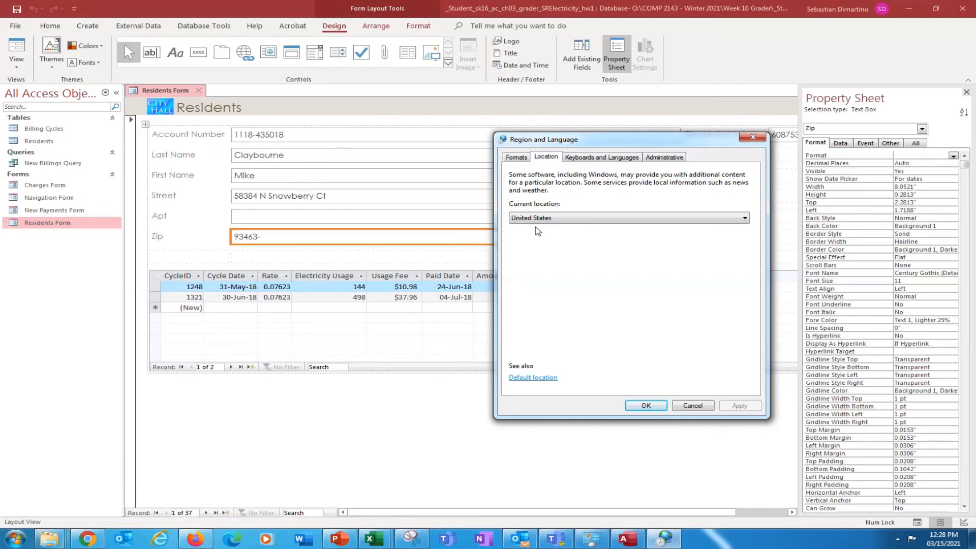
{"action": "mouse_move", "coordinate": [513, 284]}
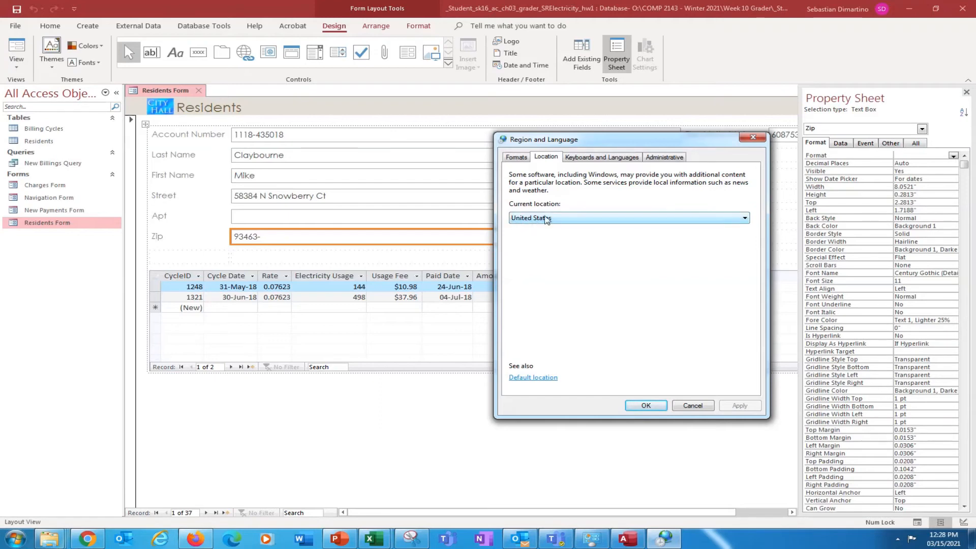
{"action": "left_click", "coordinate": [602, 157]}
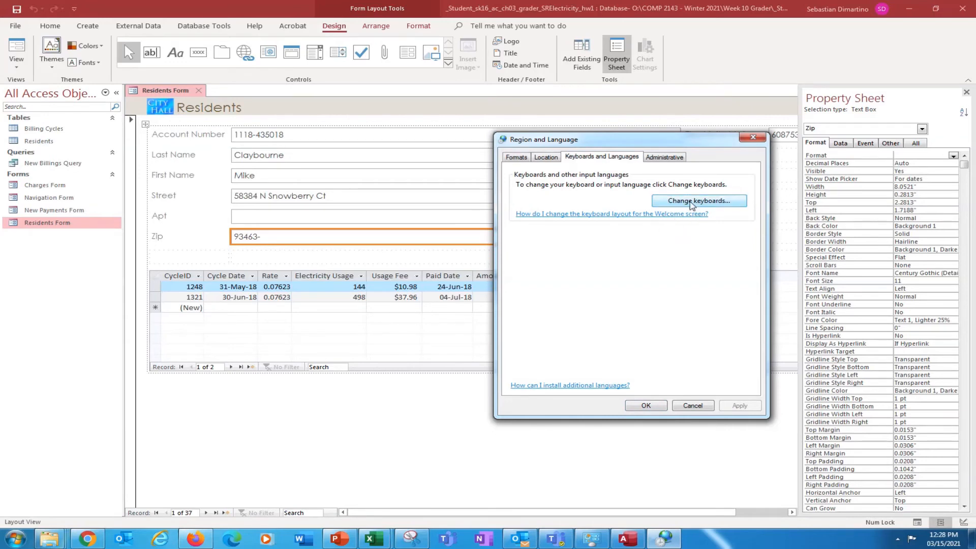
{"action": "mouse_move", "coordinate": [602, 198]}
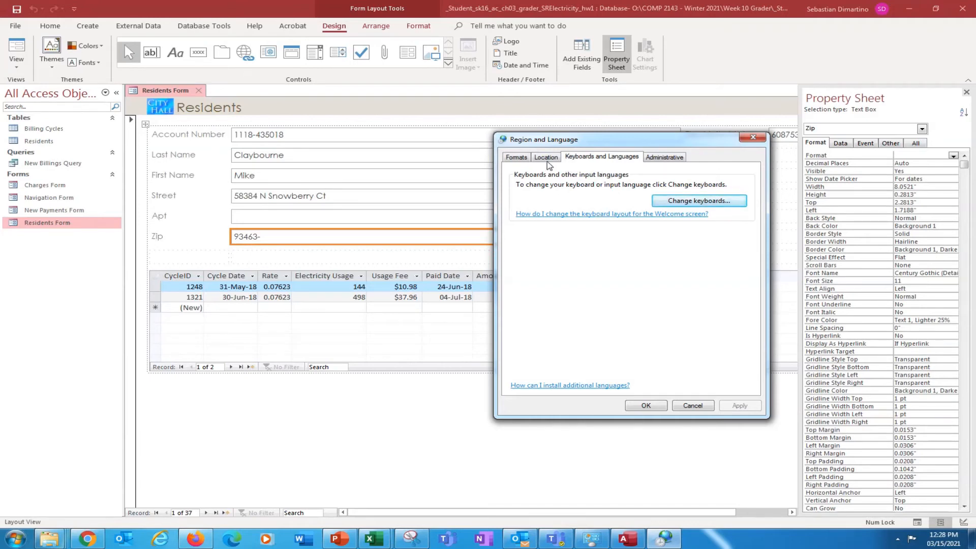
{"action": "mouse_move", "coordinate": [574, 221]}
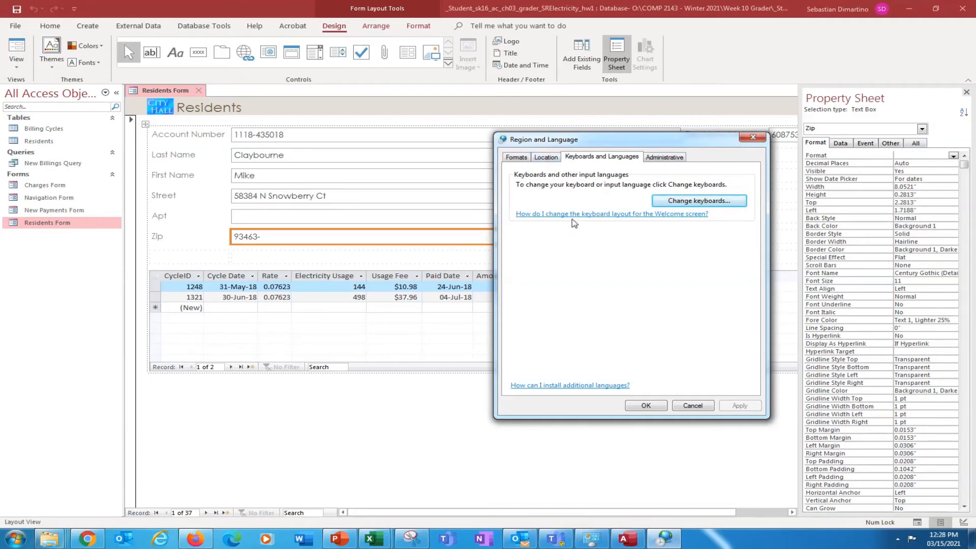
{"action": "mouse_move", "coordinate": [597, 333]}
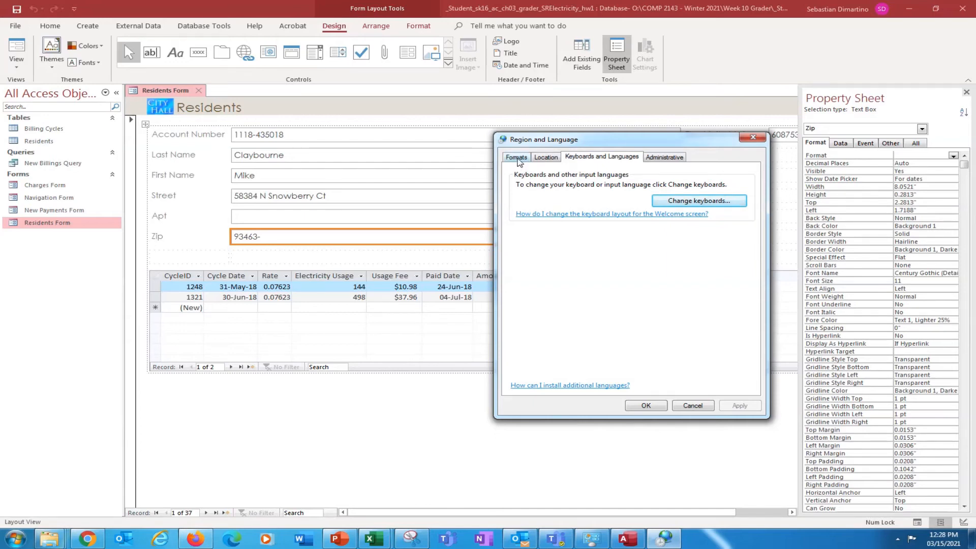
Step: Return to the Formats view showing short date 03/15/2021 and long date March 15, 2021
{"action": "left_click", "coordinate": [515, 156]}
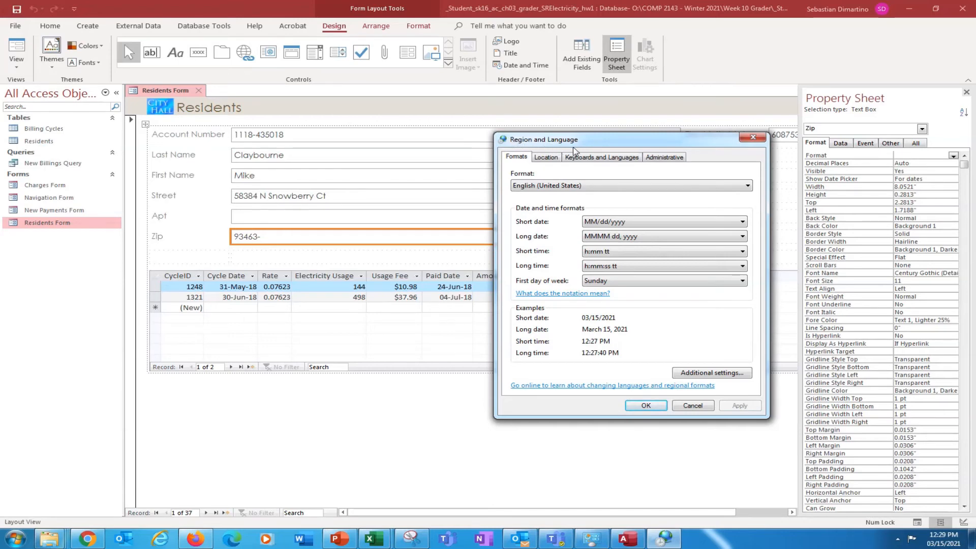
{"action": "mouse_move", "coordinate": [605, 358]}
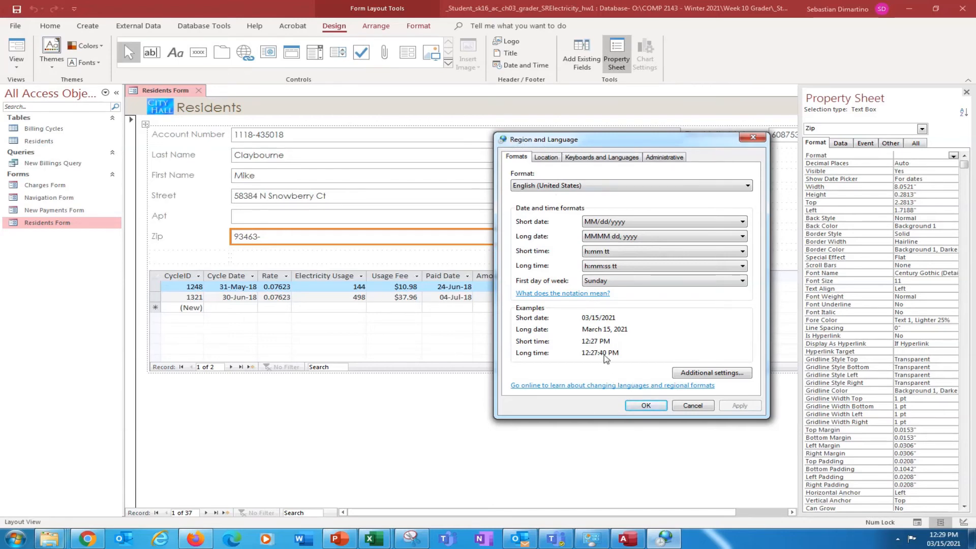
{"action": "mouse_move", "coordinate": [557, 216]}
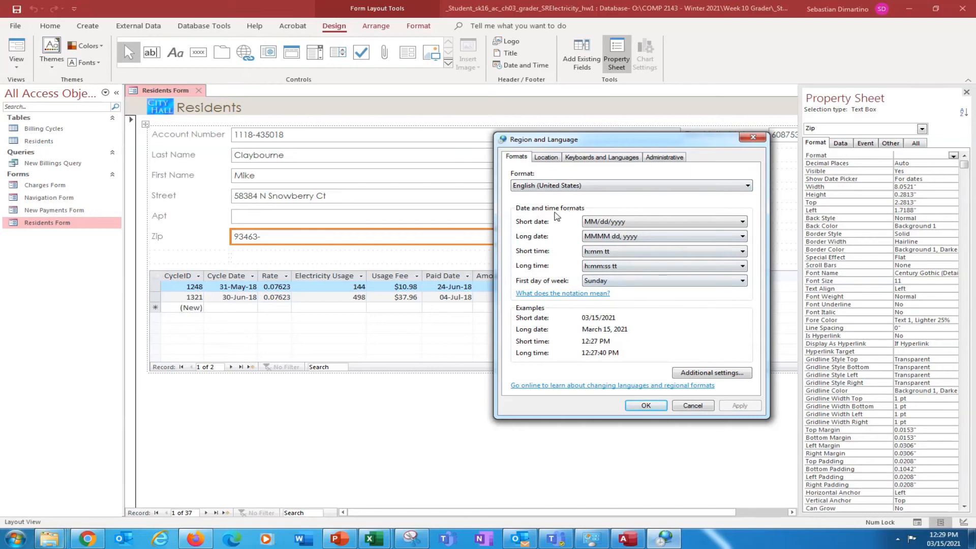